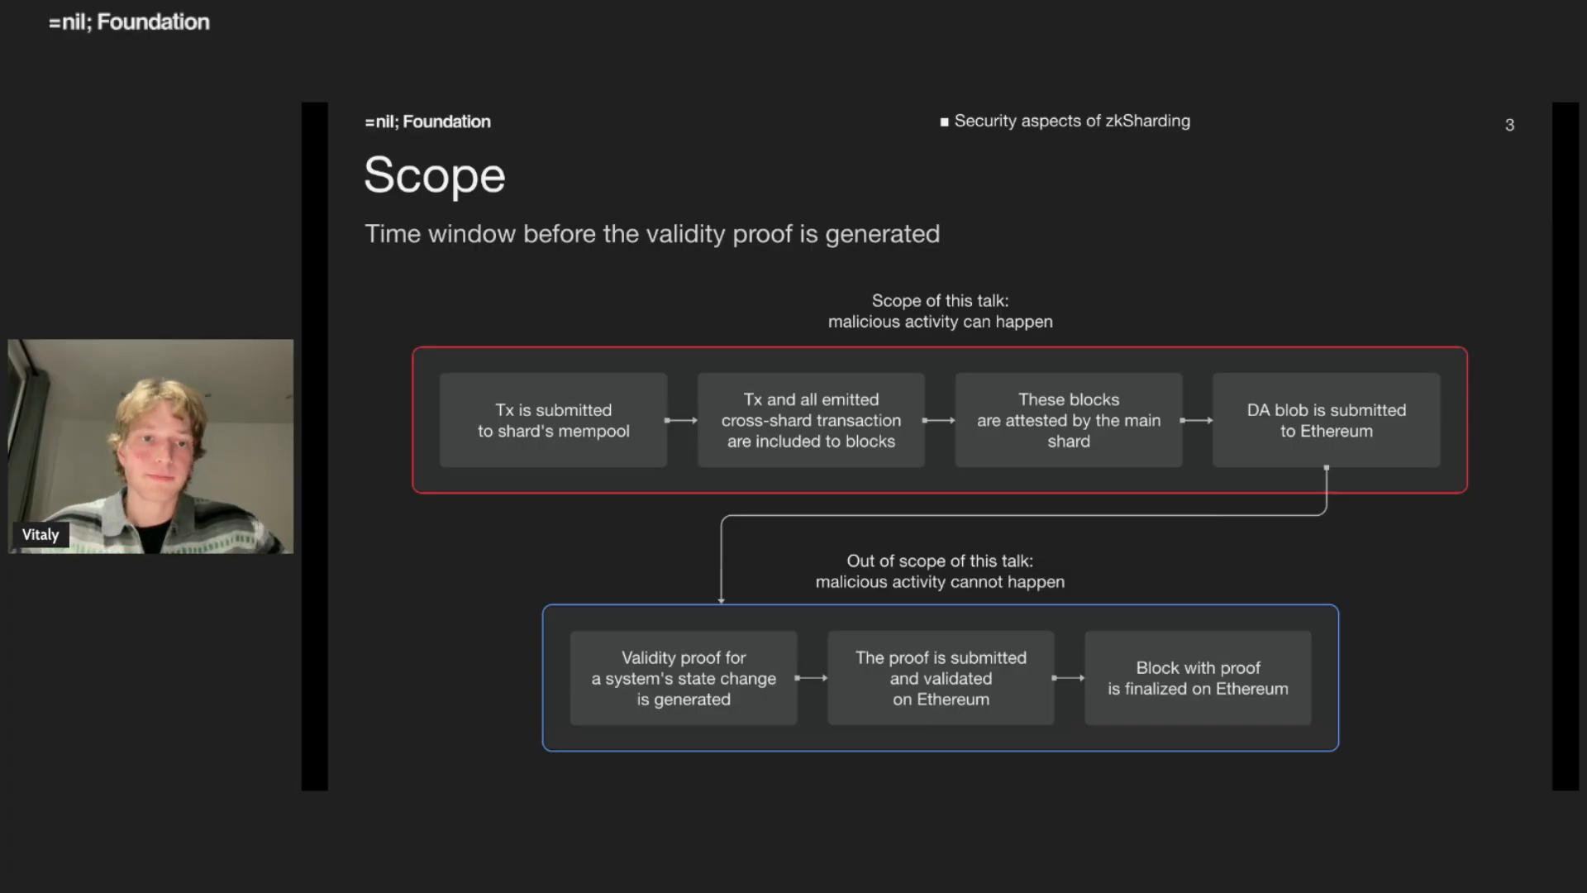
key(right)
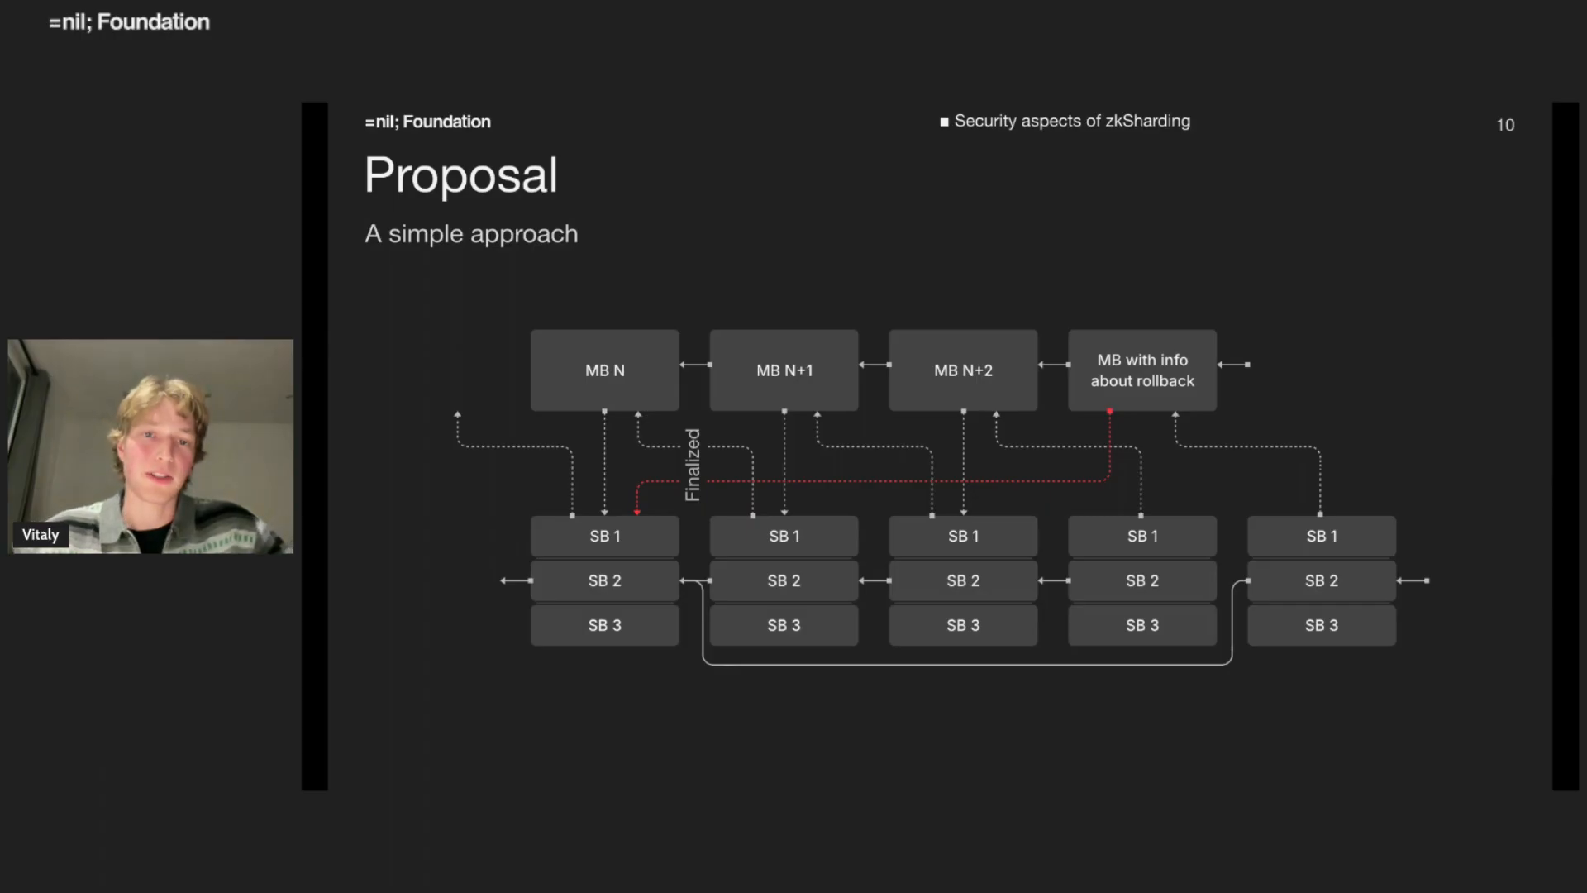
key(Right)
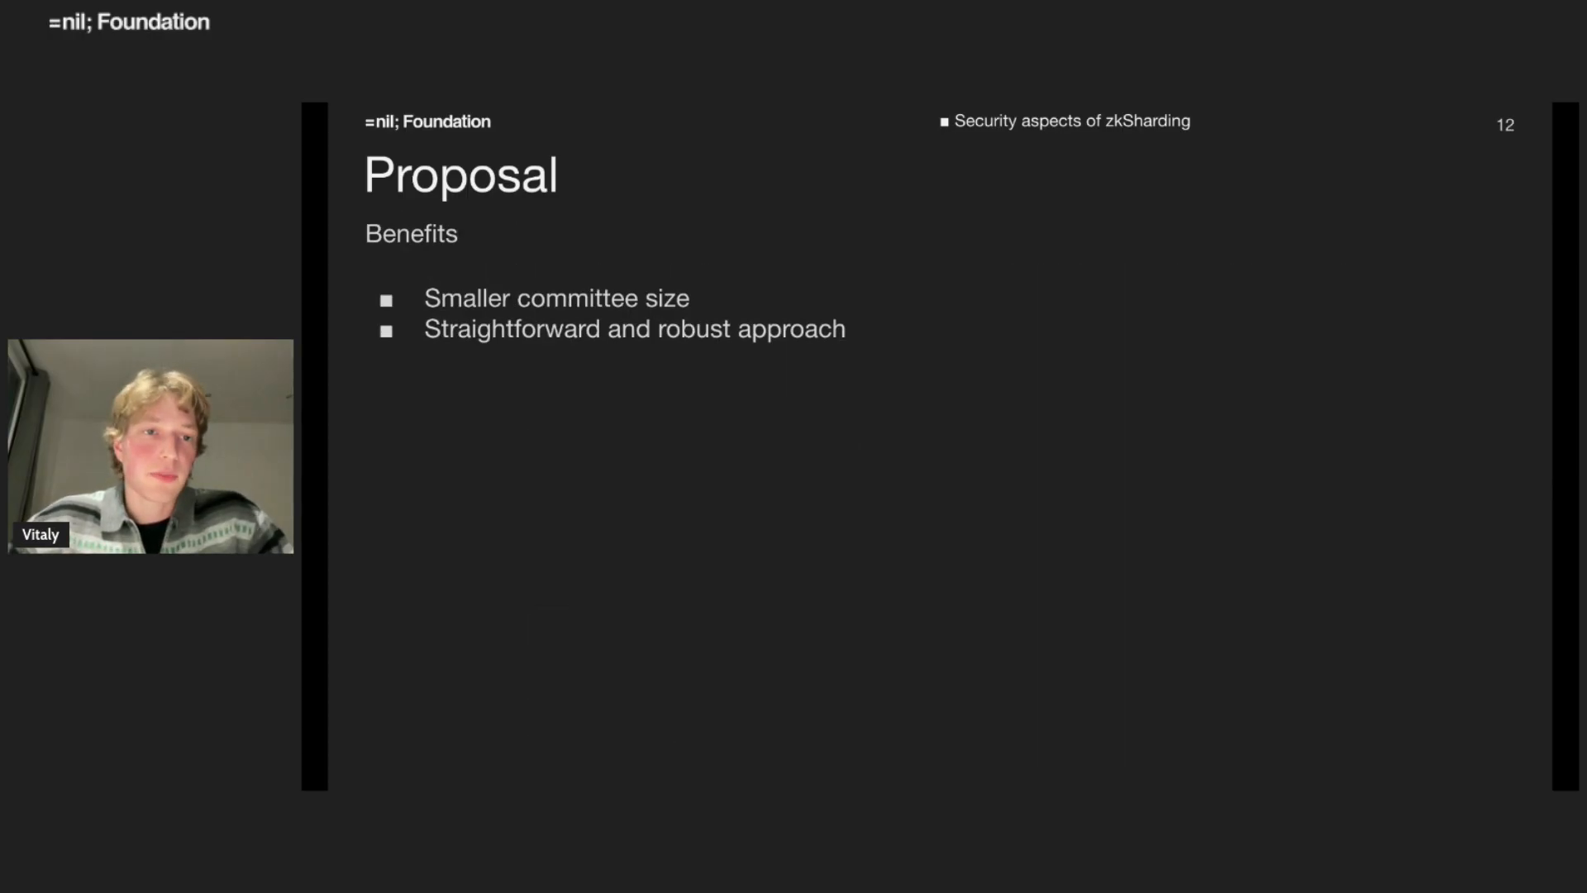